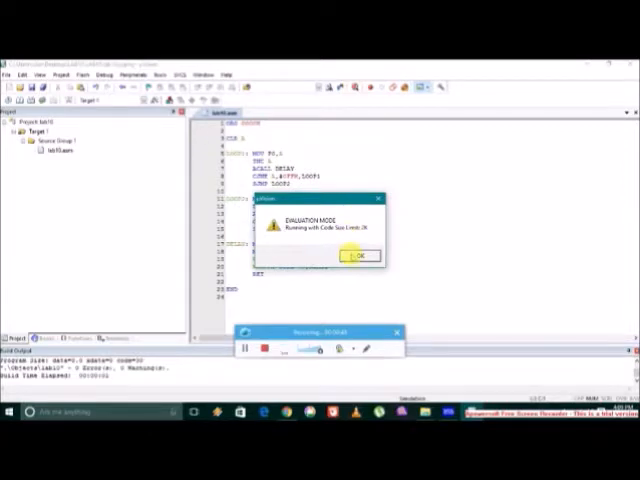
Step: Acknowledge the Evaluation Mode notice so the 8051 debug session starts with registers shown
click(356, 256)
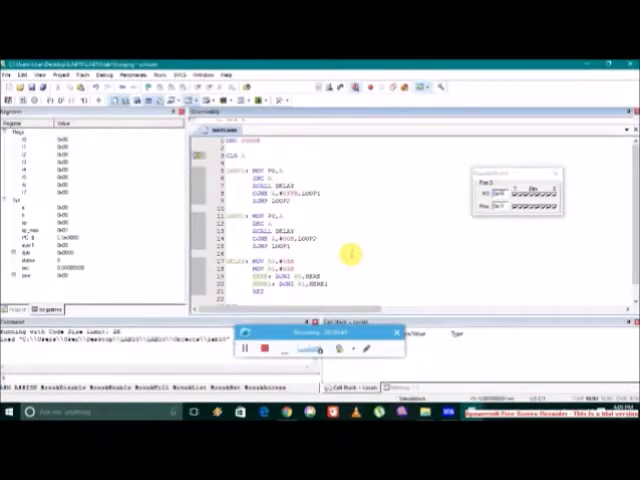